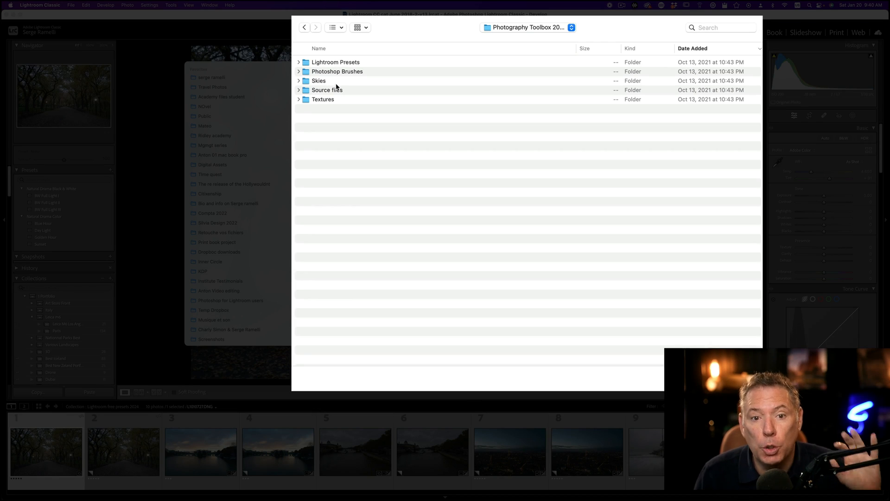
Close the Finder folder browser to return to the park photo in Develop
{"action": "double_click", "coordinate": [335, 62]}
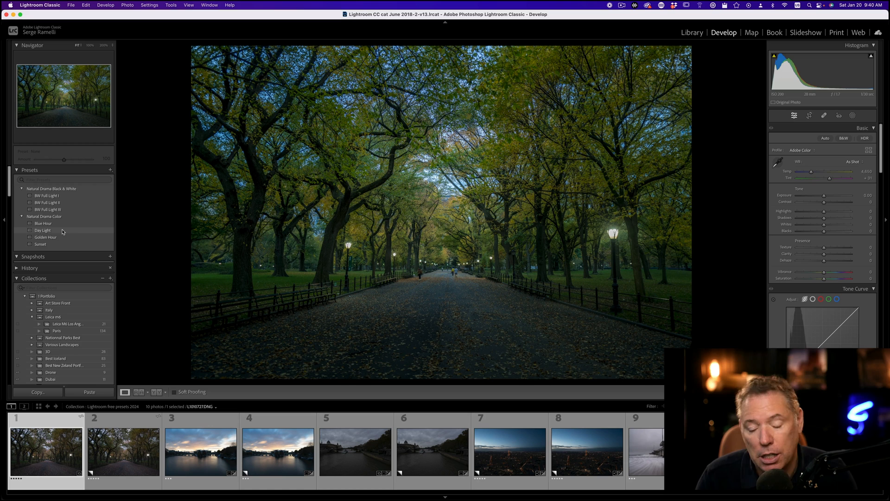
Apply the Day Light preset to the park photo and brighten the Whites
{"action": "left_click", "coordinate": [43, 230]}
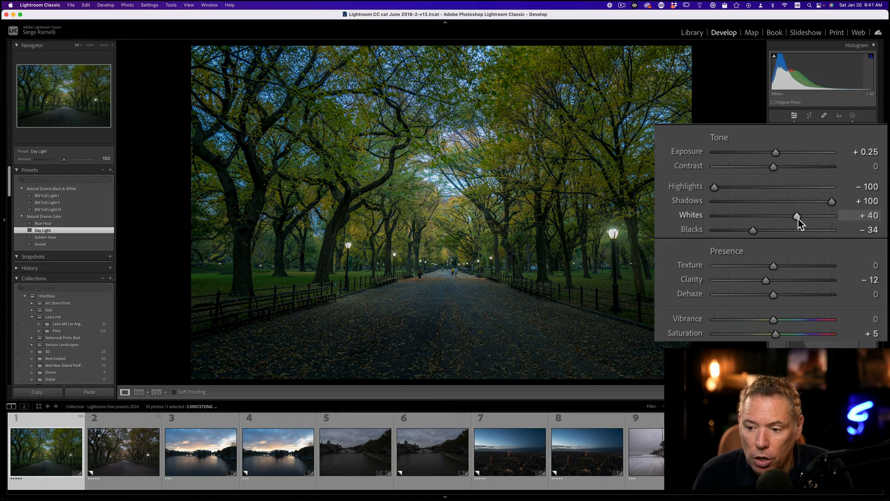
{"action": "left_click_drag", "start_coordinate": [797, 217], "coordinate": [806, 216]}
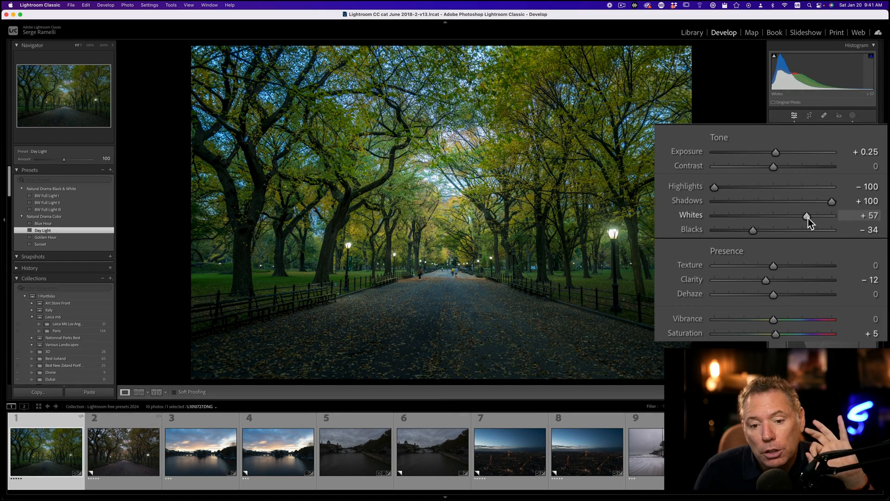
{"action": "left_click_drag", "start_coordinate": [806, 217], "coordinate": [833, 225]}
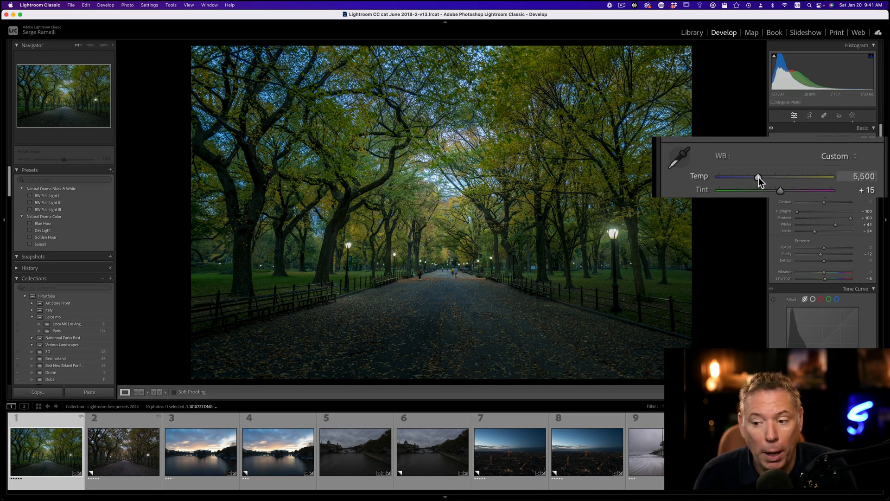
Warm the white balance to Temp about 16,024 and Tint about +69
{"action": "left_click_drag", "start_coordinate": [758, 178], "coordinate": [801, 178]}
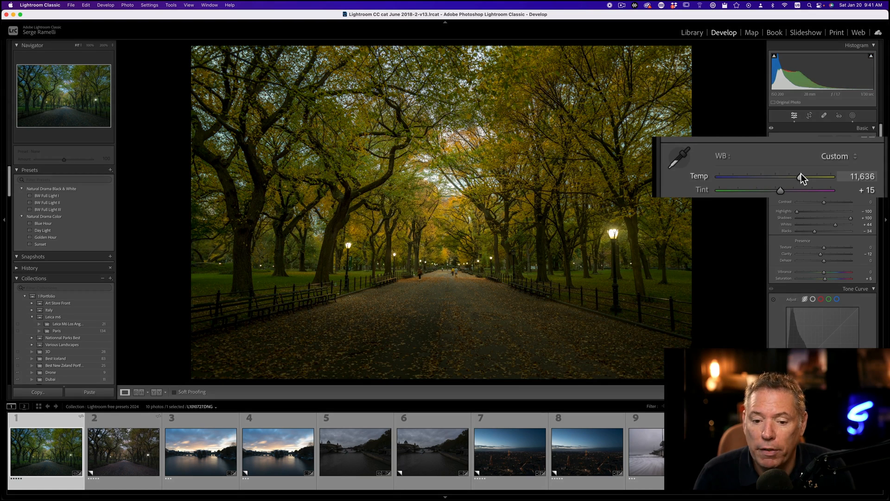
{"action": "left_click_drag", "start_coordinate": [801, 177], "coordinate": [809, 177]}
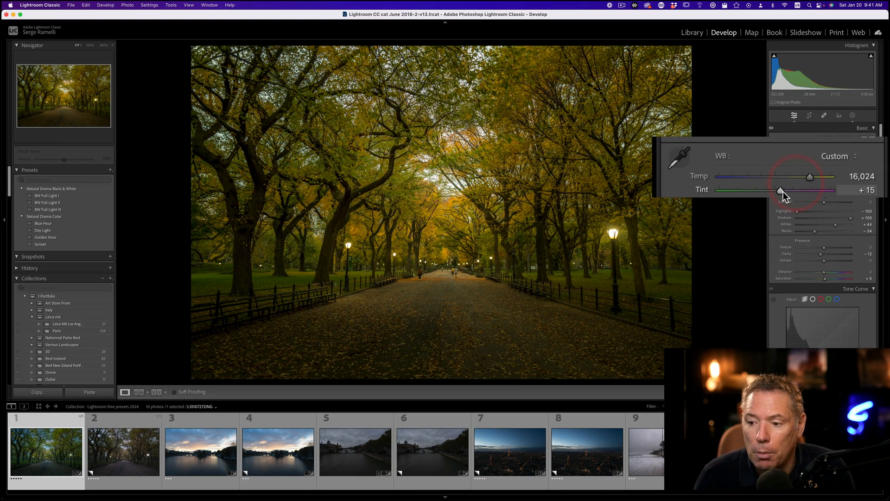
{"action": "left_click_drag", "start_coordinate": [782, 192], "coordinate": [798, 192]}
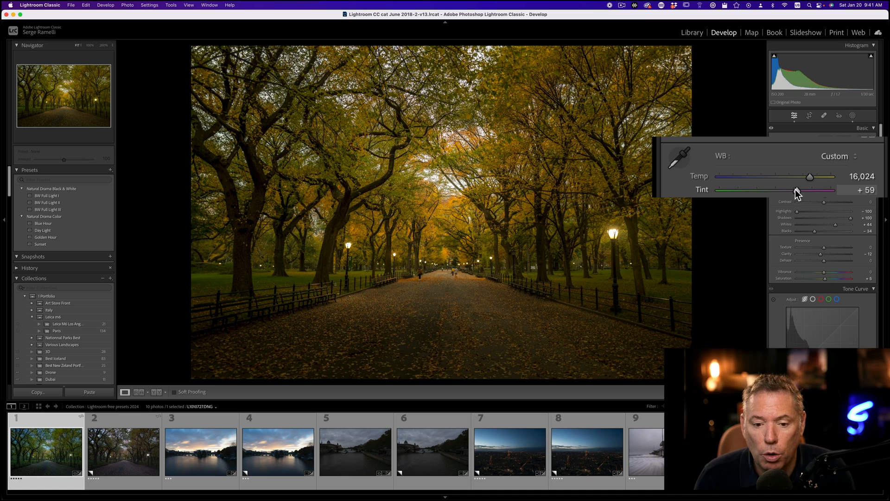
{"action": "left_click_drag", "start_coordinate": [795, 192], "coordinate": [801, 192]}
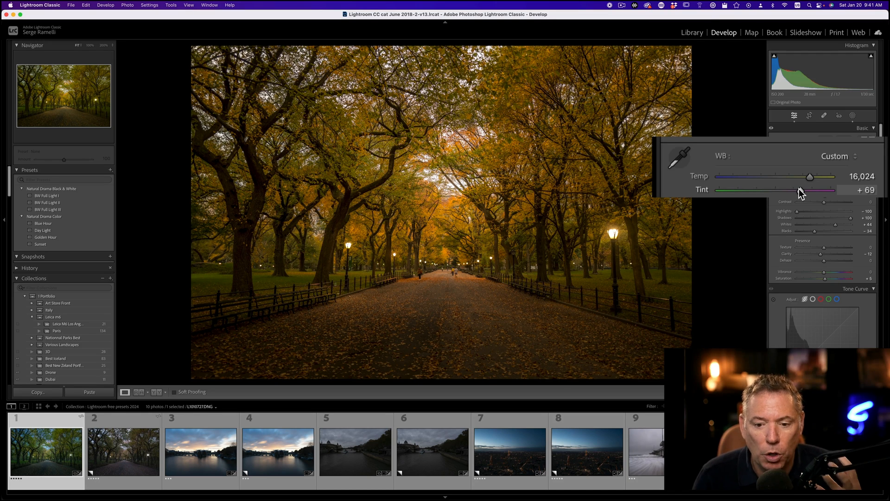
{"action": "left_click_drag", "start_coordinate": [798, 192], "coordinate": [805, 192]}
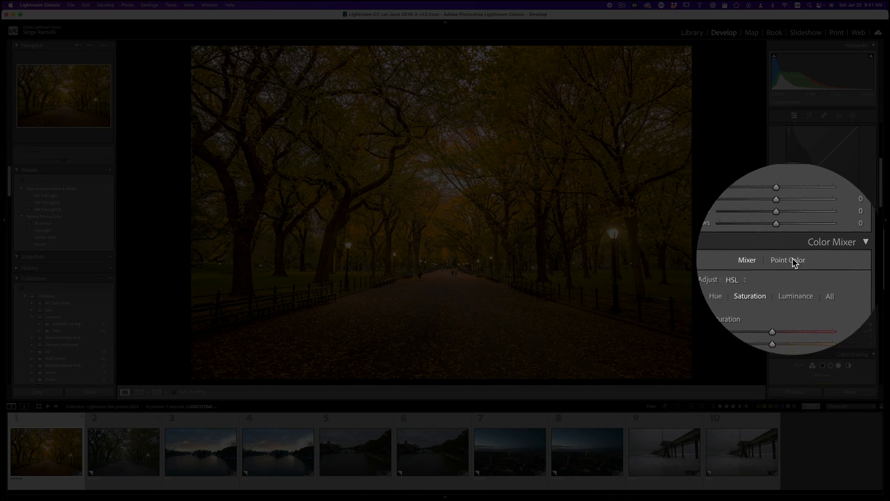
Open Point Color in the Color Mixer, then switch to the river bridge photo
{"action": "left_click", "coordinate": [789, 260]}
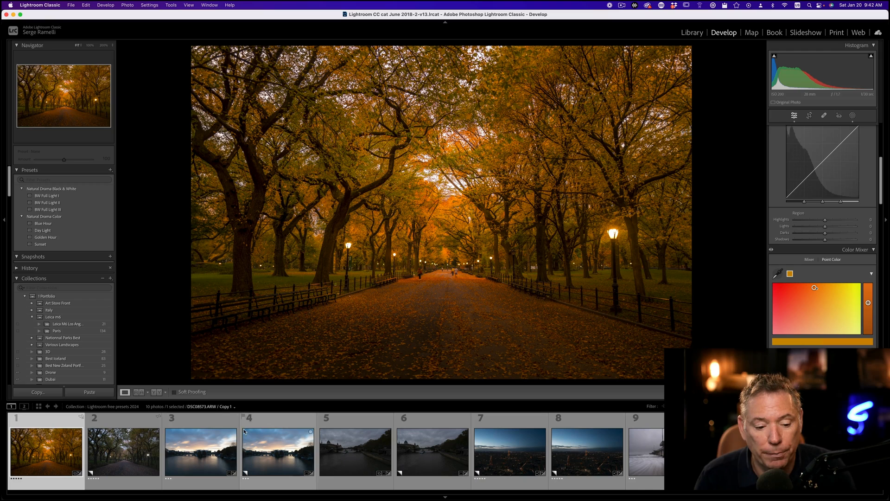
{"action": "left_click", "coordinate": [201, 450]}
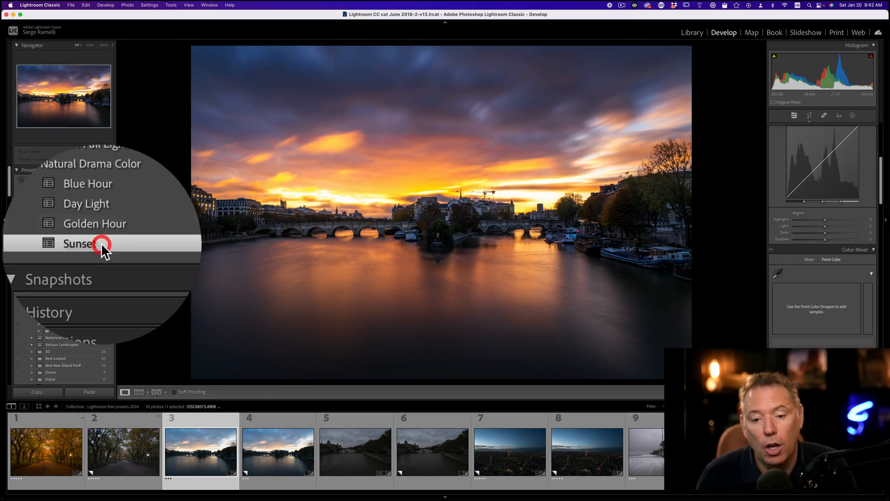
Apply the Natural Drama Color Sunset preset to the river bridge photo and compare copies
{"action": "left_click", "coordinate": [78, 243]}
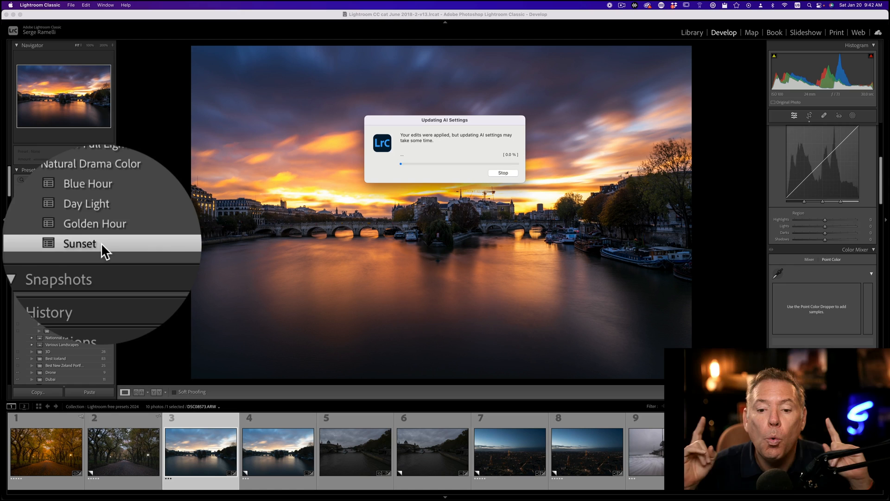
{"action": "left_click", "coordinate": [78, 243]}
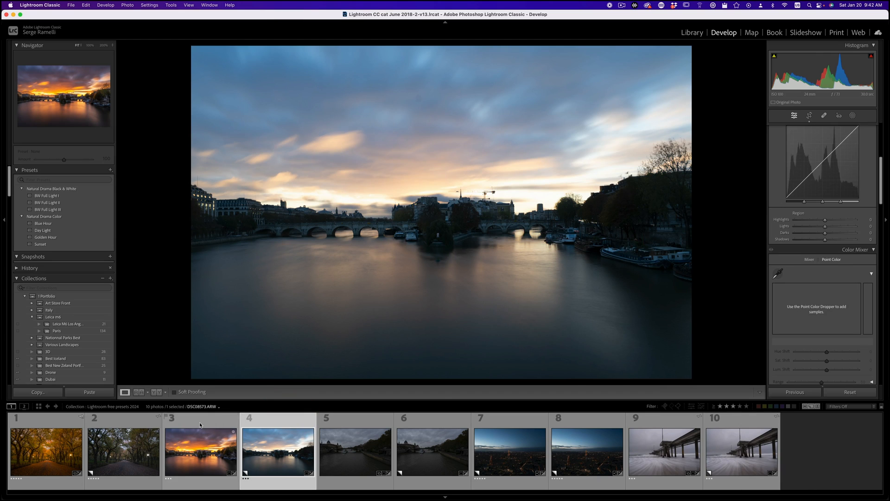
{"action": "left_click", "coordinate": [40, 243]}
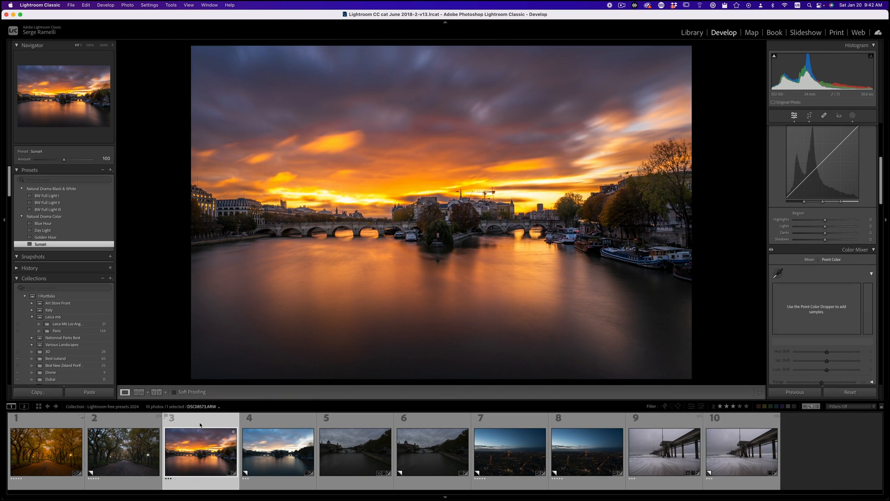
{"action": "left_click", "coordinate": [354, 451]}
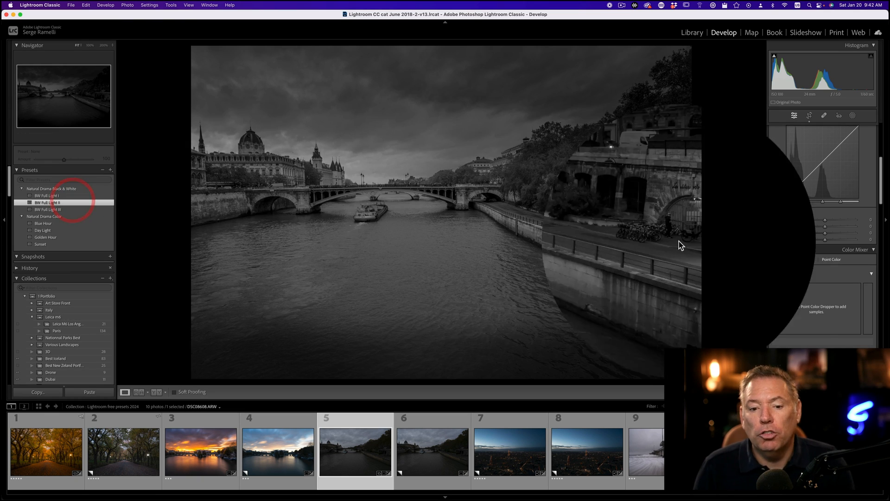
Apply the BW Full Light II preset and raise Temp to about 9,300
{"action": "left_click", "coordinate": [39, 202]}
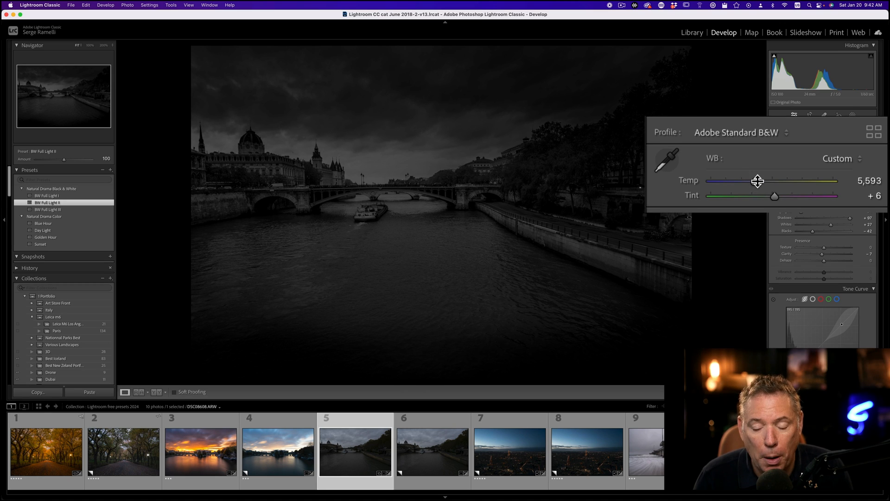
{"action": "left_click_drag", "start_coordinate": [758, 180], "coordinate": [795, 180]}
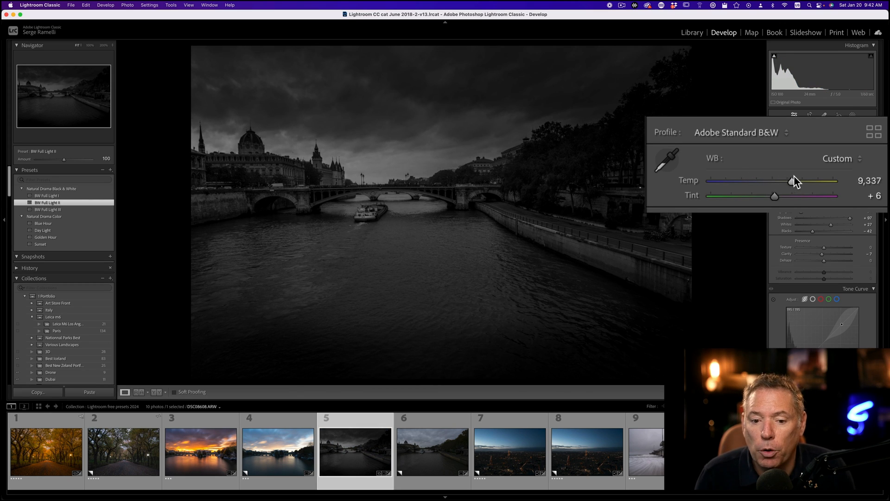
{"action": "left_click_drag", "start_coordinate": [795, 180], "coordinate": [826, 170]}
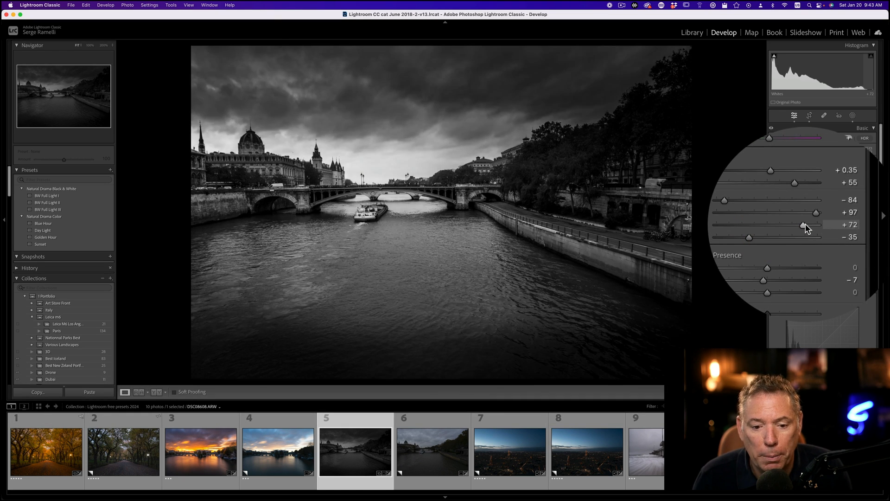
Adjust the Whites and check the colour virtual copy of the river photo
{"action": "left_click_drag", "start_coordinate": [803, 225], "coordinate": [797, 225]}
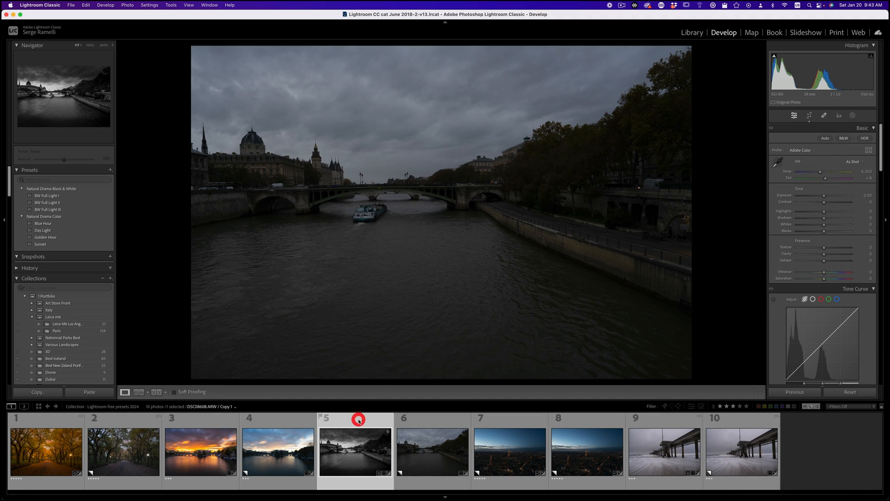
{"action": "left_click", "coordinate": [844, 138]}
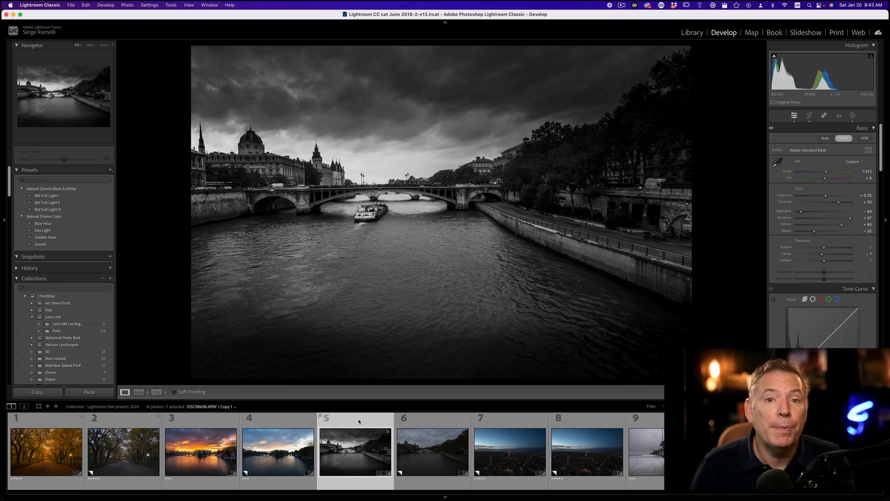
{"action": "left_click", "coordinate": [509, 451]}
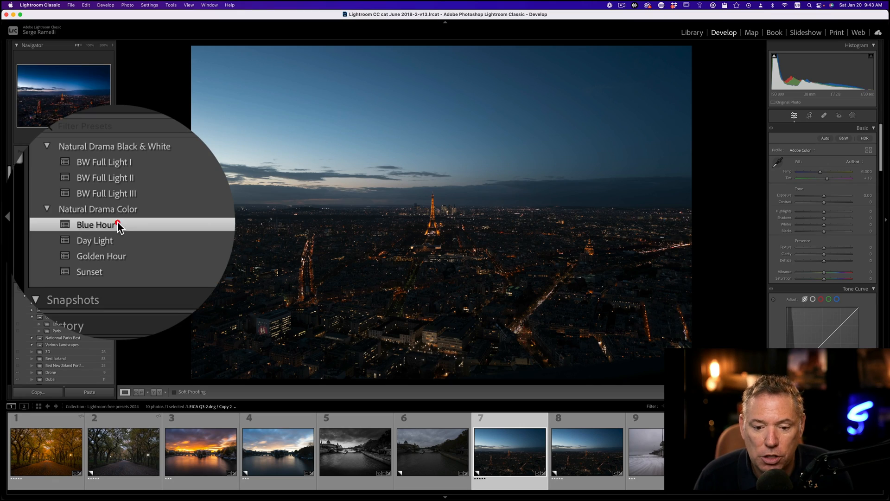
Apply the Blue Hour preset to the Paris night aerial and adjust Whites
{"action": "left_click", "coordinate": [104, 224]}
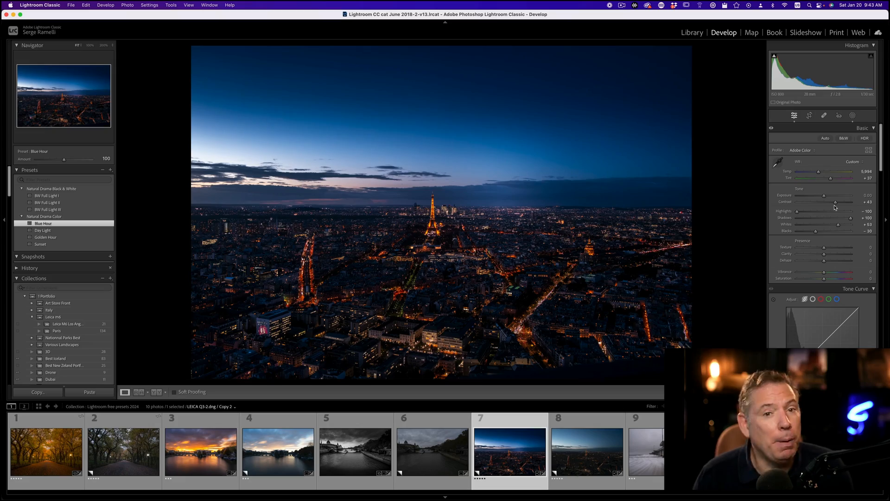
{"action": "mouse_move", "coordinate": [822, 237]}
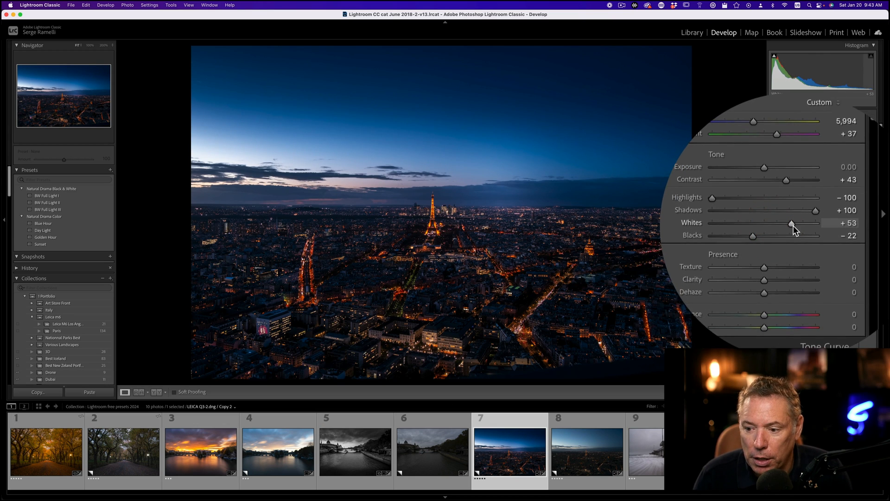
{"action": "left_click_drag", "start_coordinate": [794, 223], "coordinate": [802, 223]}
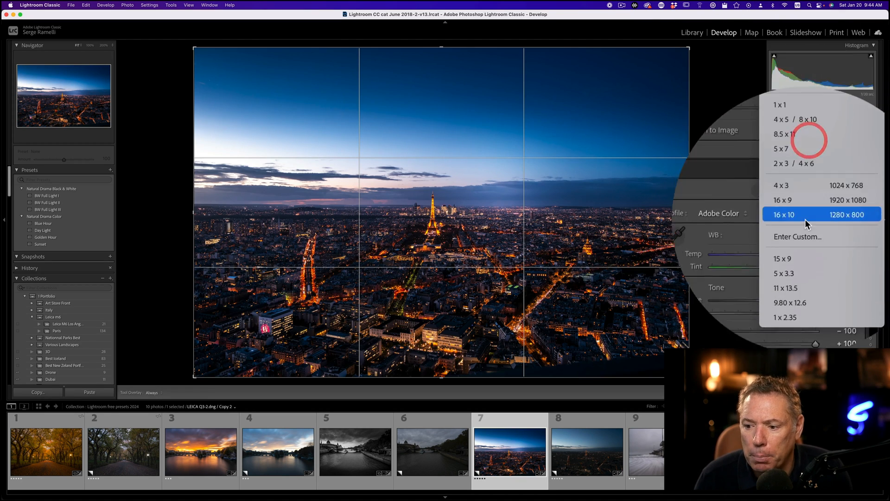
Set the Crop tool's Aspect to 16 x 10 on the night aerial
{"action": "left_click", "coordinate": [787, 200]}
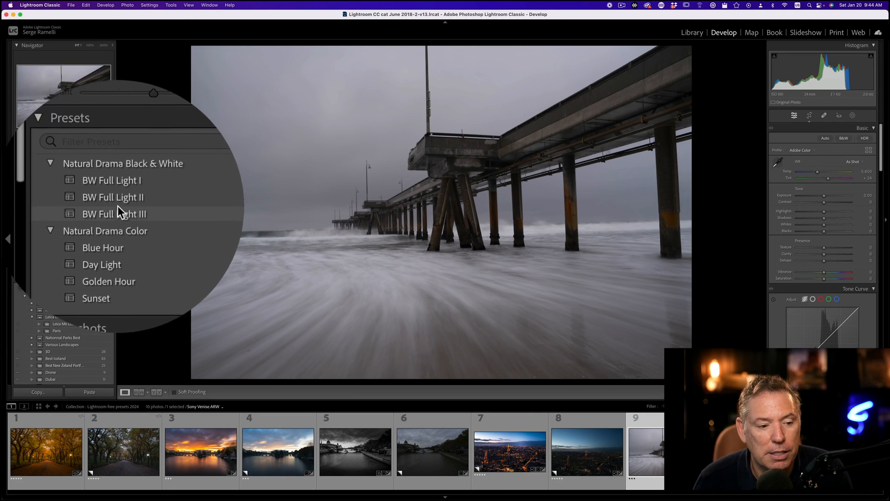
Apply the Natural Drama Black & White BW Full Light II preset to the pier
{"action": "left_click", "coordinate": [112, 200]}
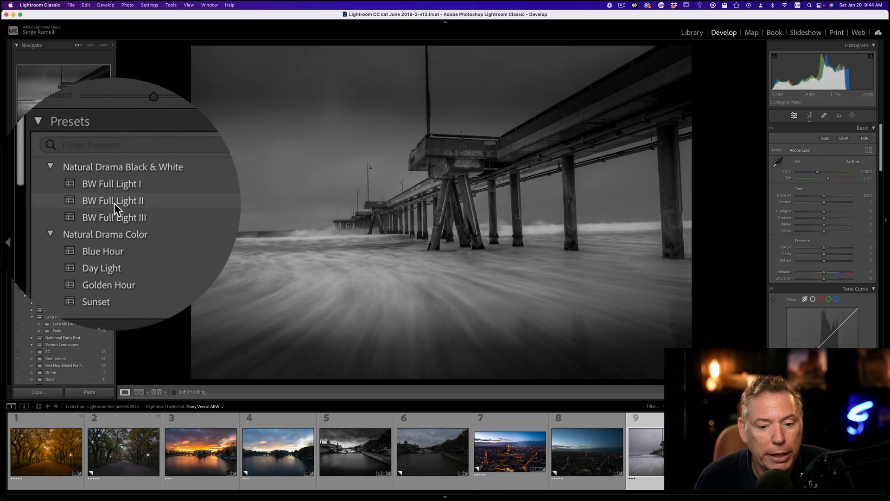
{"action": "left_click", "coordinate": [112, 201]}
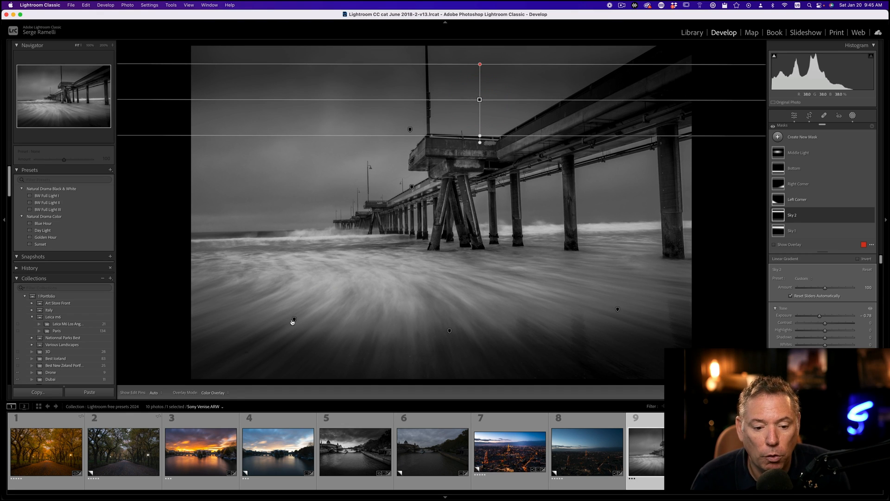
Select the Left and Right Corner gradient masks and reposition the right corner gradient
{"action": "left_click", "coordinate": [797, 199]}
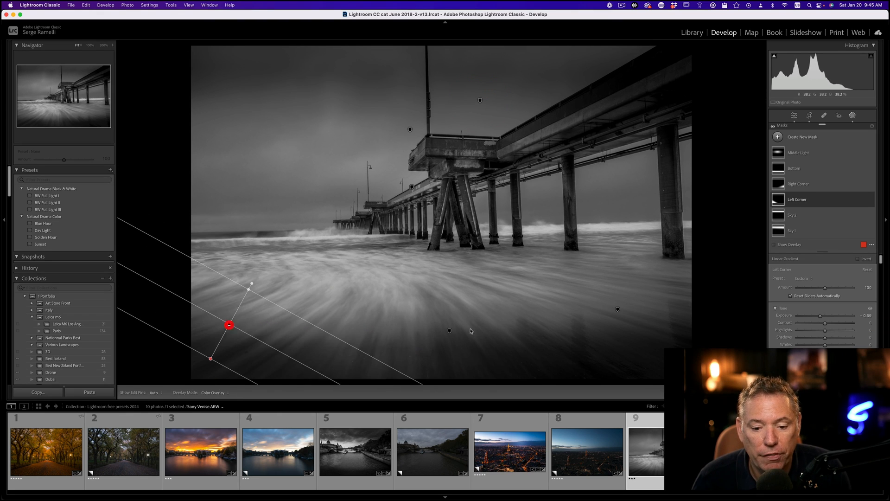
{"action": "left_click", "coordinate": [801, 168]}
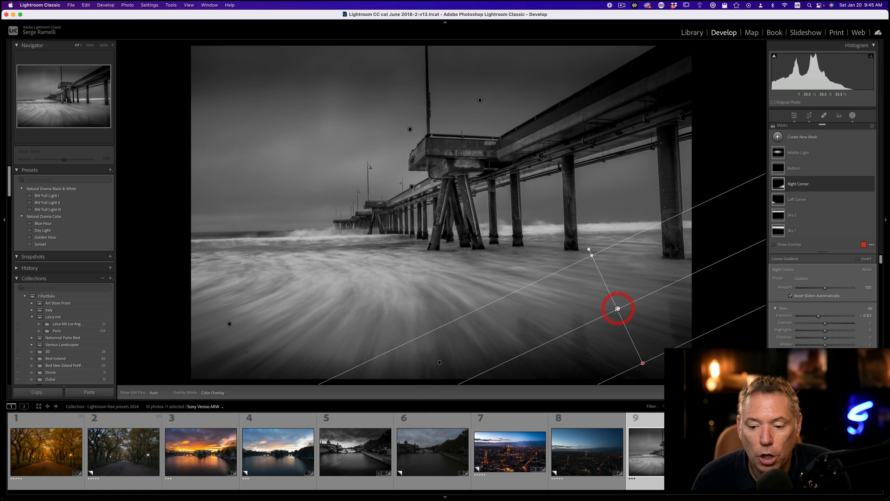
{"action": "left_click_drag", "start_coordinate": [617, 308], "coordinate": [636, 330]}
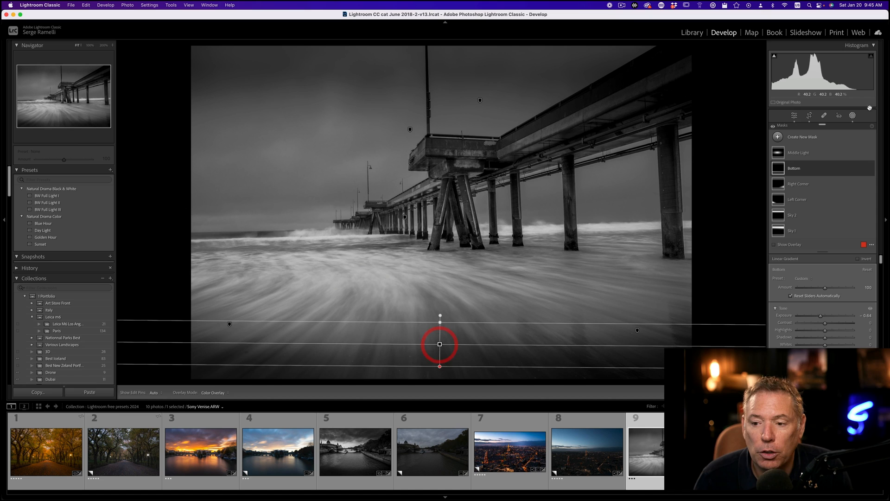
{"action": "left_click", "coordinate": [794, 116]}
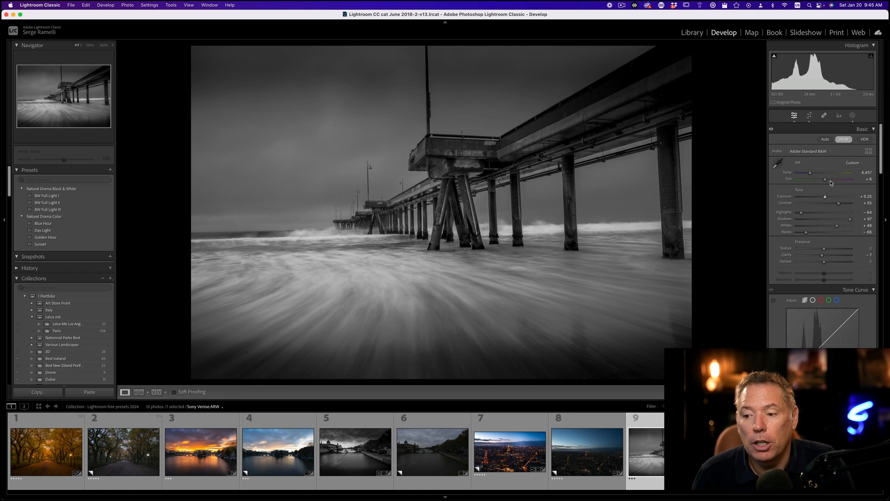
Adjust the pier photo's white balance, then return to the black-and-white version
{"action": "left_click_drag", "start_coordinate": [837, 202], "coordinate": [802, 202]}
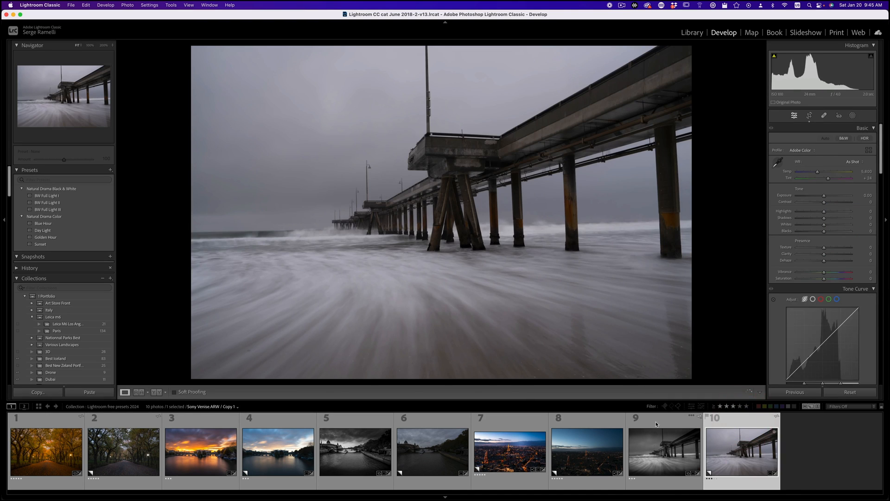
{"action": "left_click", "coordinate": [844, 138]}
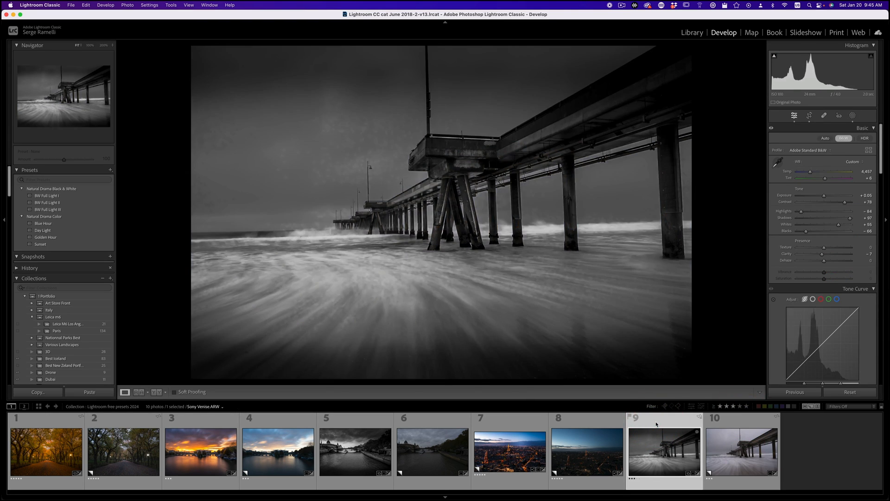